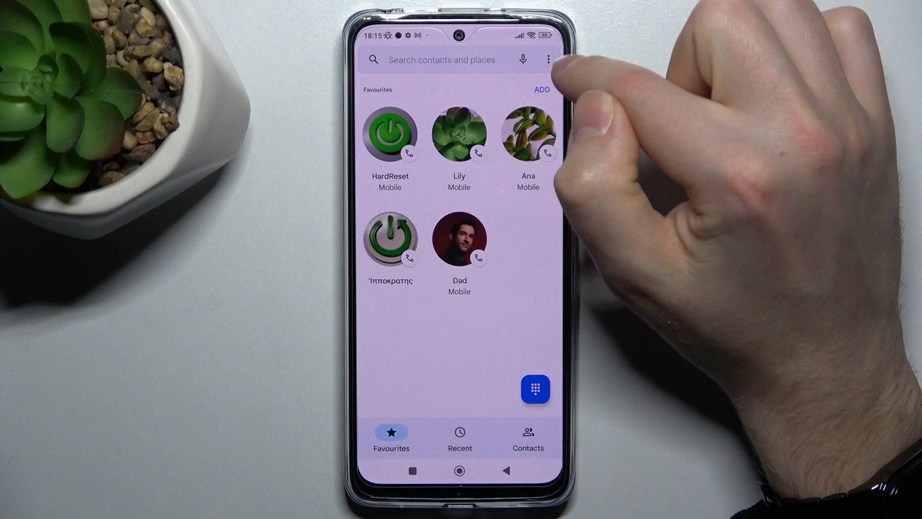
Open the Phone app's Settings from the three-dot menu
left_click(548, 59)
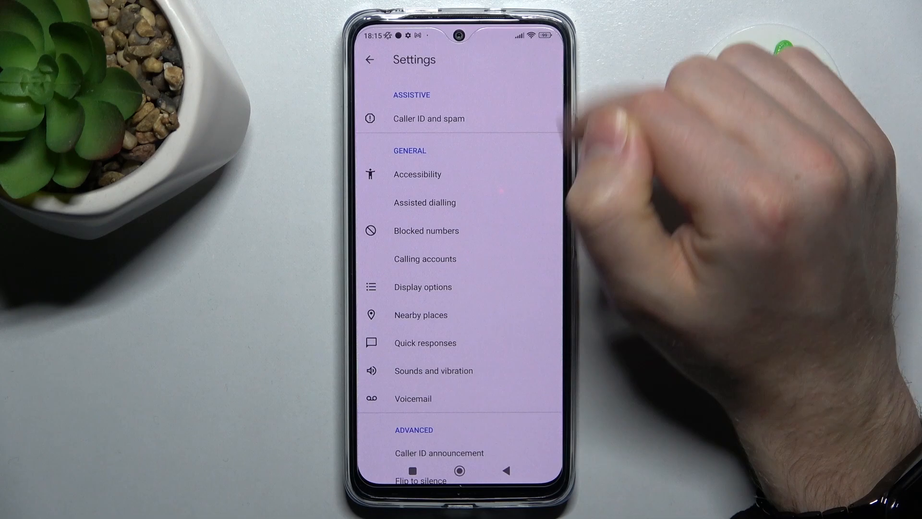
left_click(425, 231)
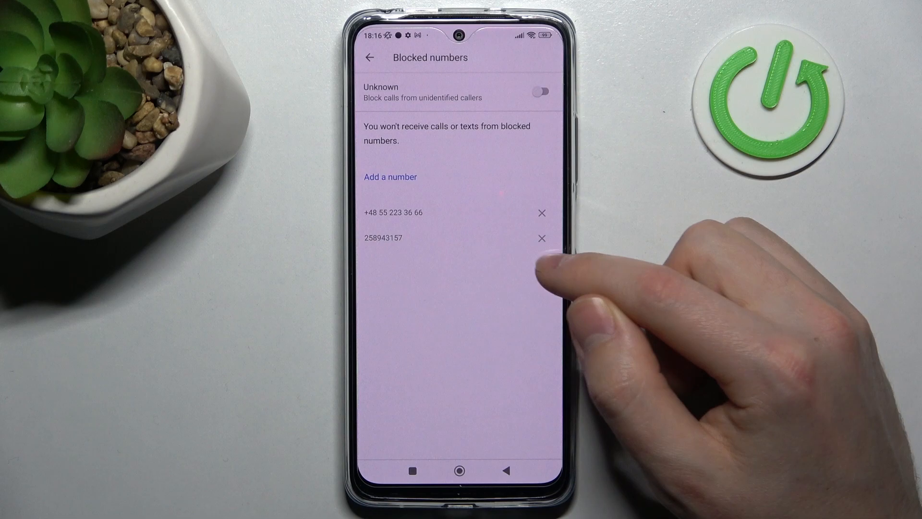
left_click(541, 238)
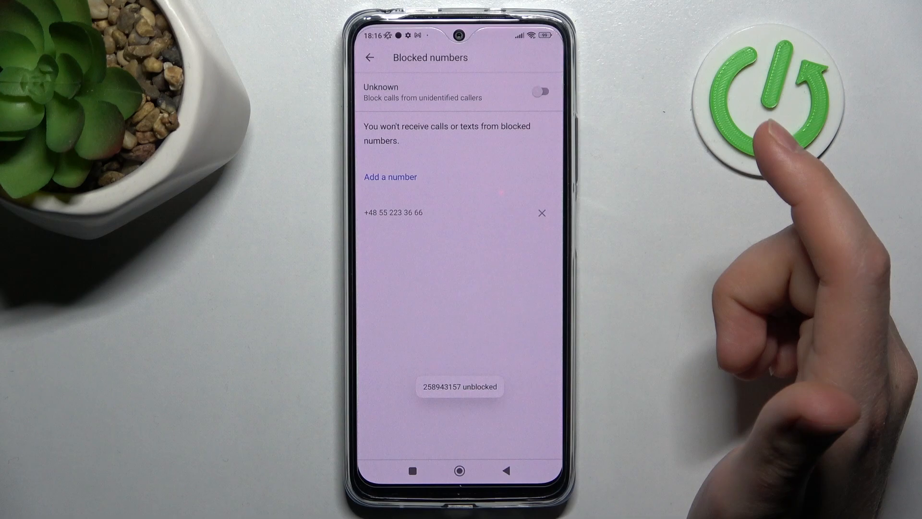
left_click(540, 214)
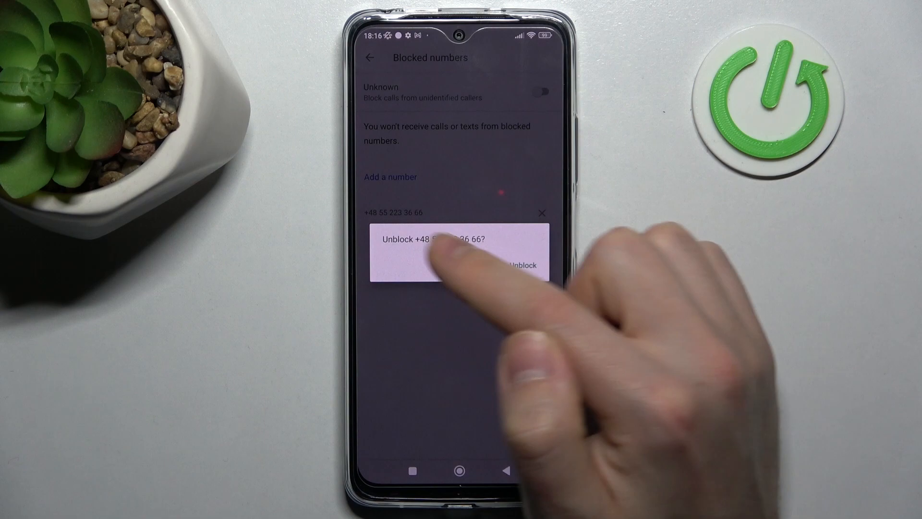
left_click(523, 265)
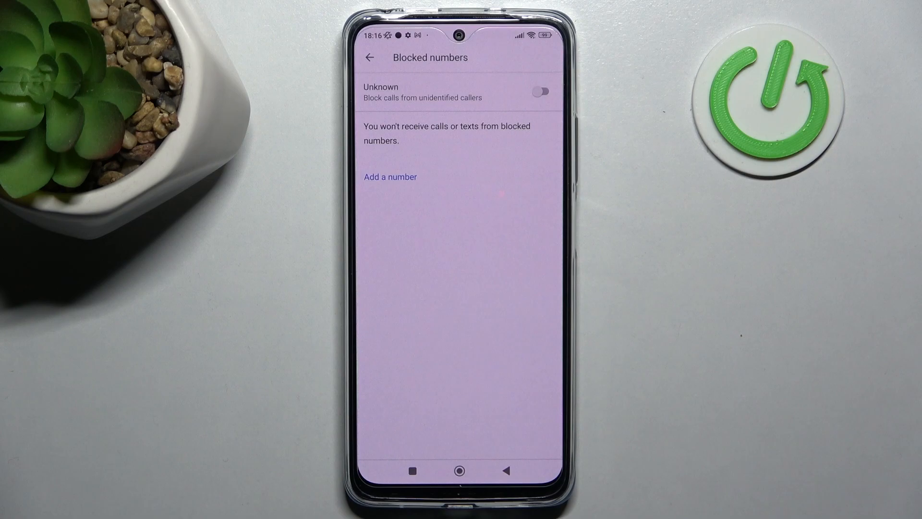